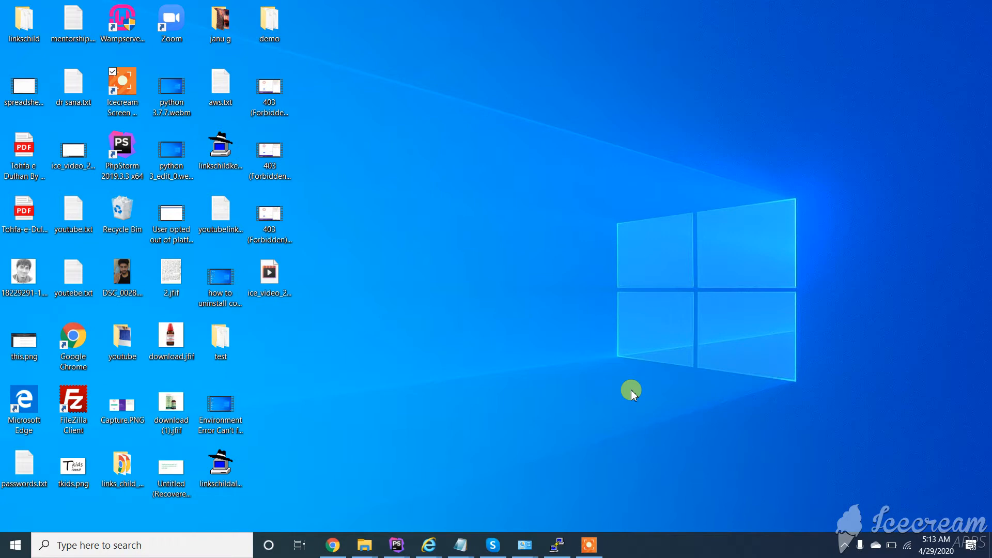
mouse_move(333, 520)
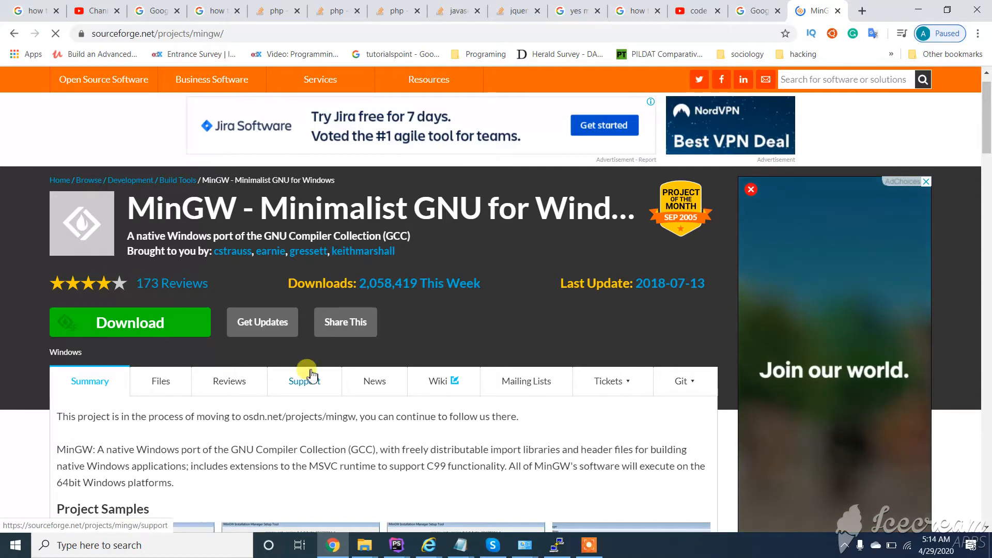
Launch mingw-get-setup.exe from Downloads and open the manager for the existing installation
scroll(down, 3)
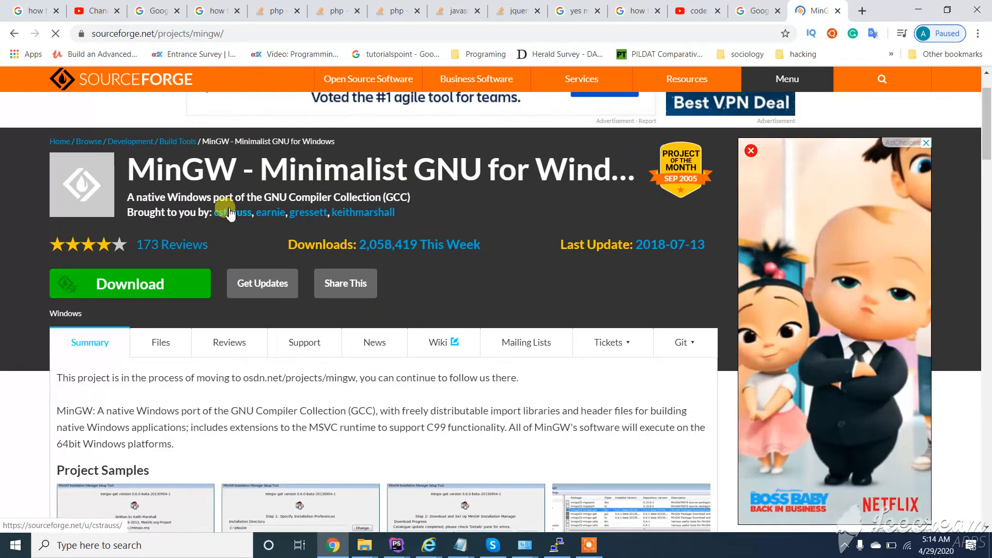
mouse_move(161, 291)
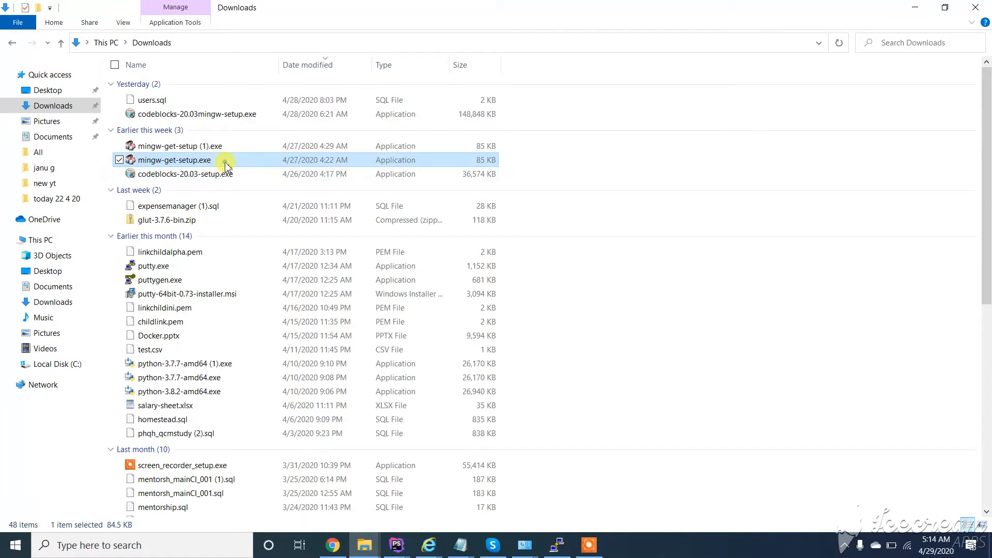
double_click(174, 159)
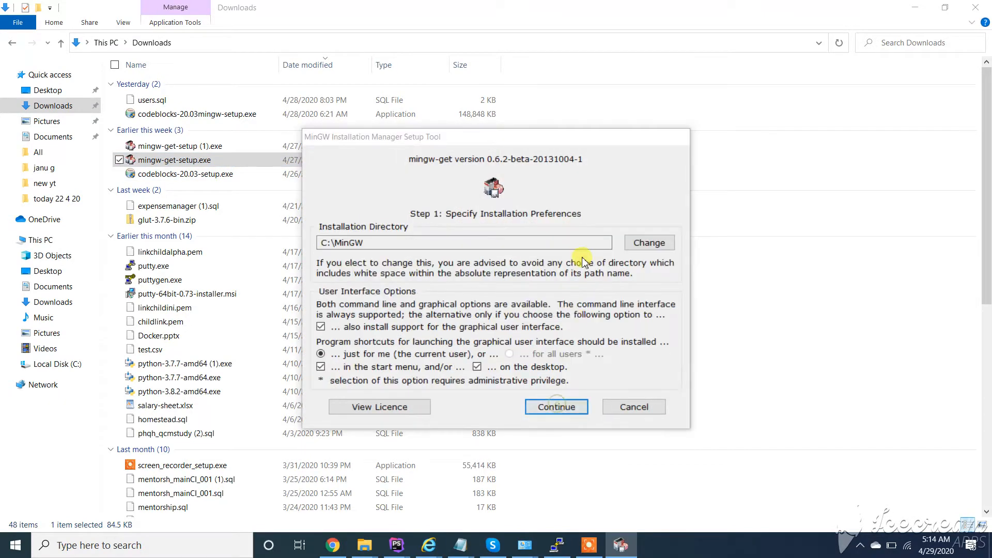
click(556, 407)
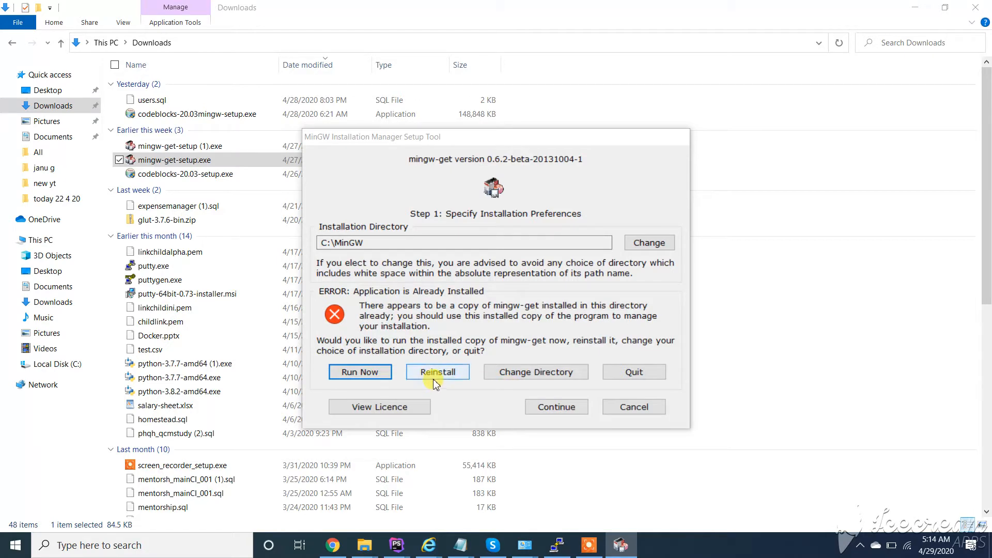
click(437, 371)
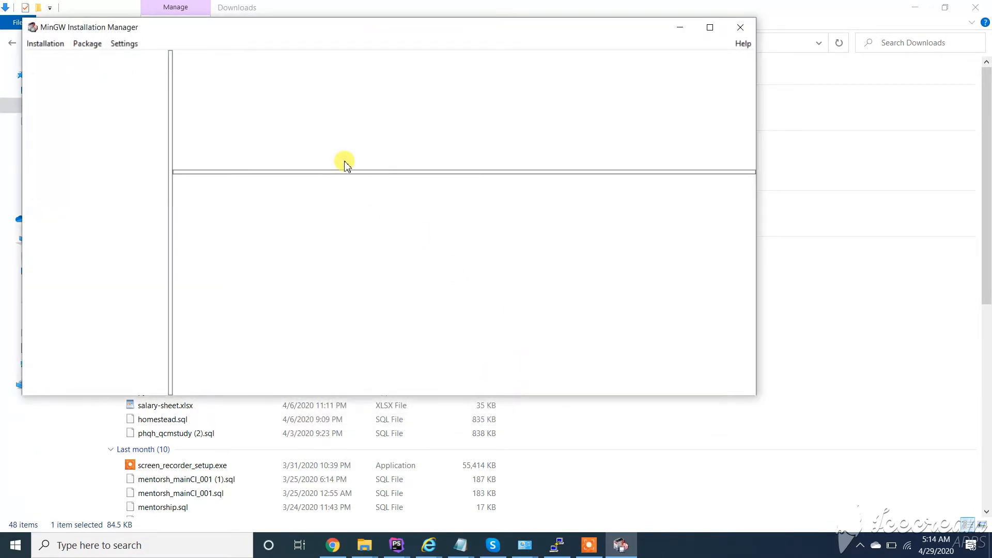
List All Packages and mark the installed autoconf and automake packages for removal
click(48, 64)
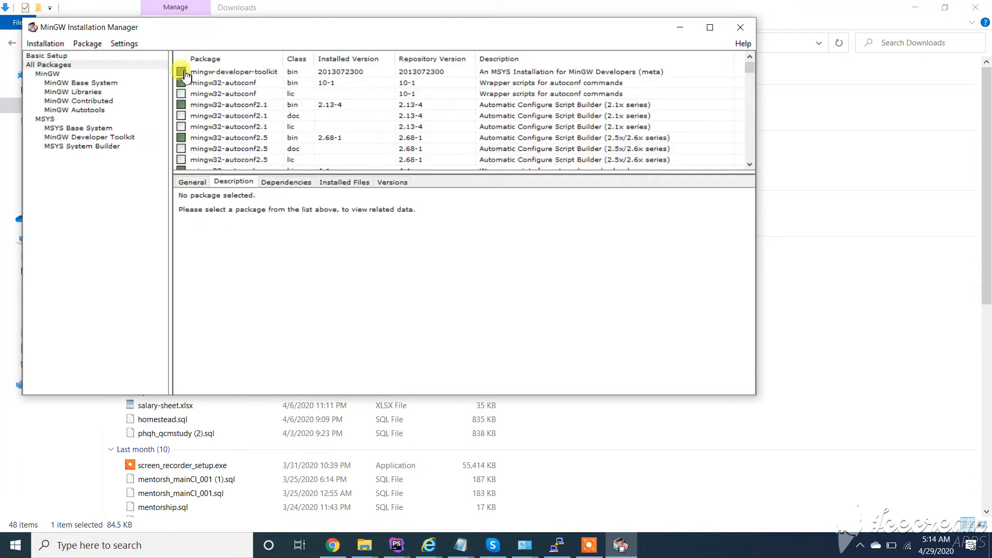
right_click(234, 72)
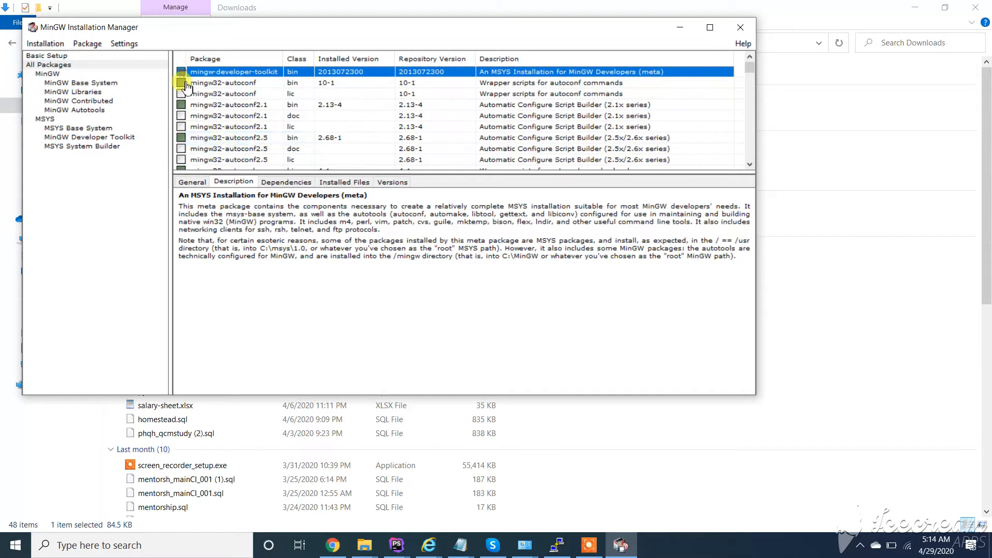
right_click(225, 82)
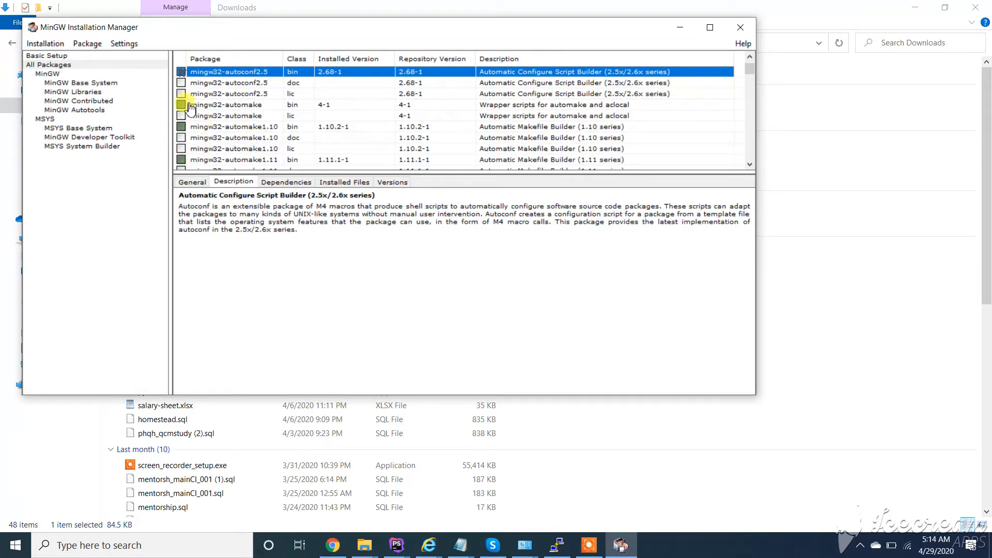
click(228, 104)
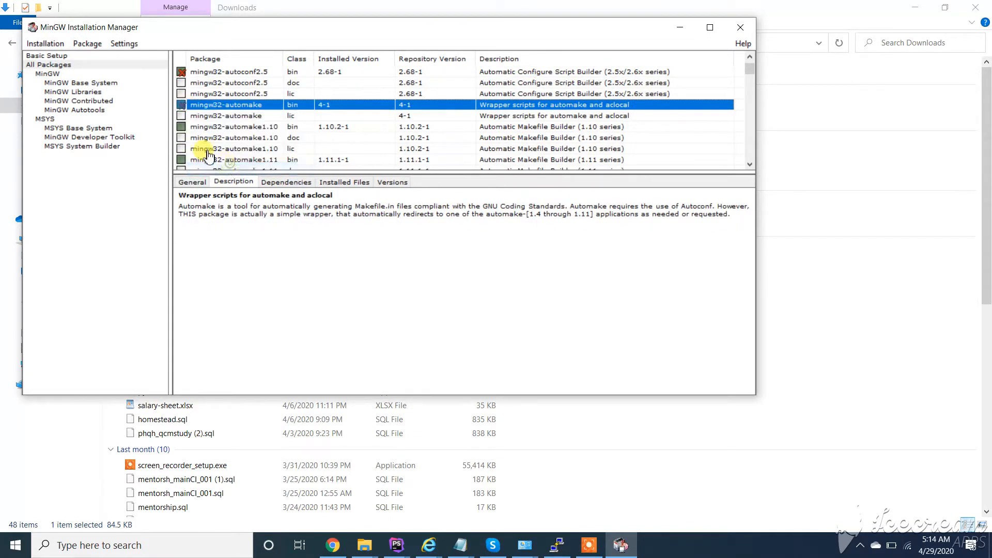
click(235, 126)
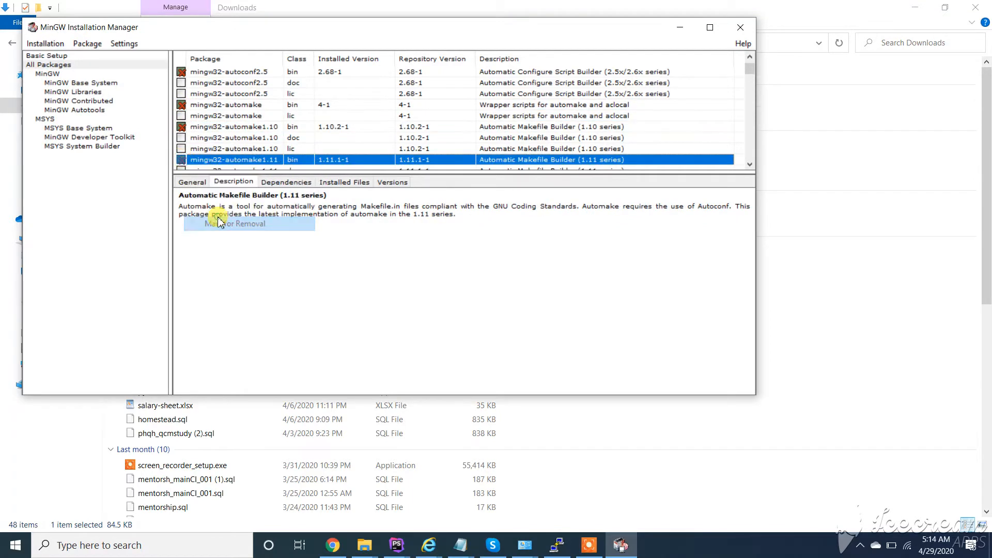
Mark automake 1.6 for removal and check the rest of the package list
scroll(down, 3)
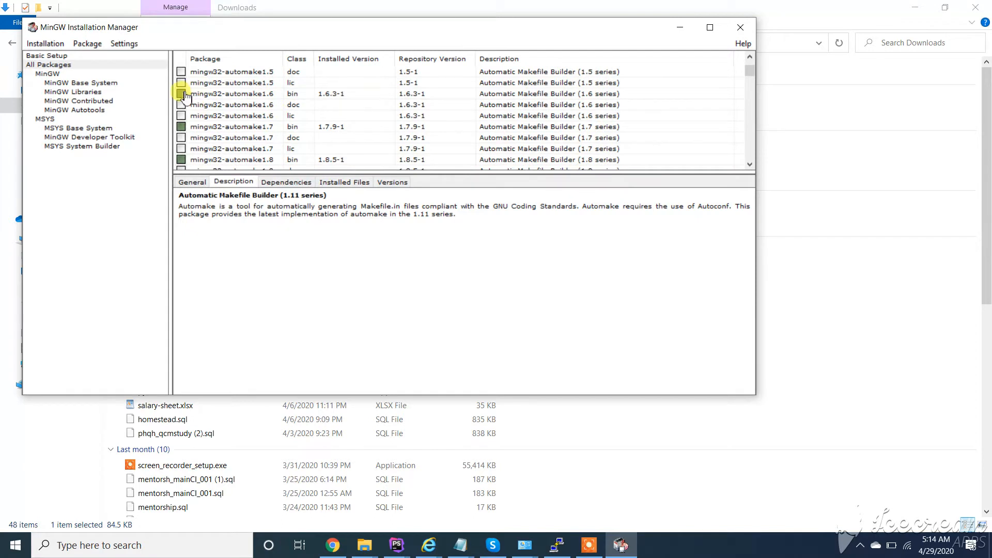
click(232, 94)
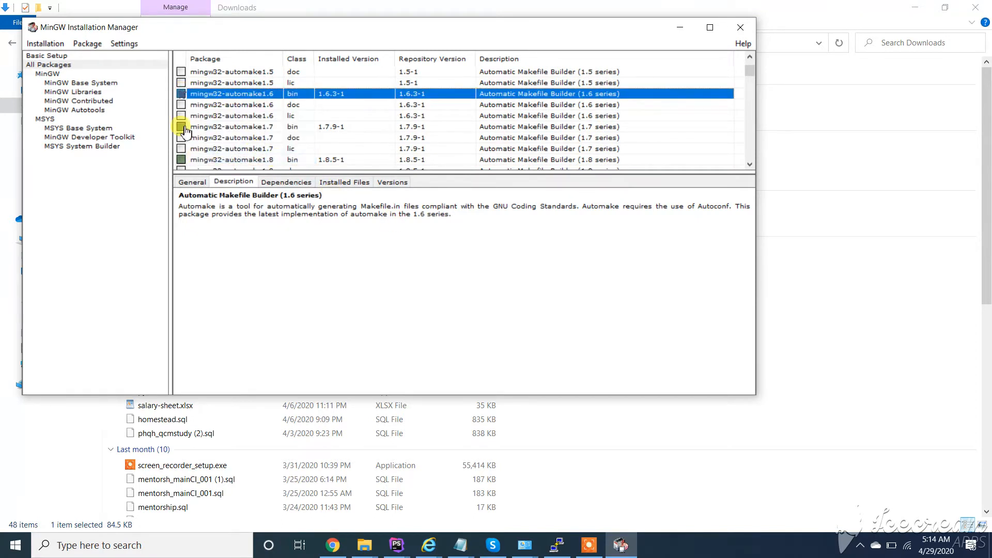
click(232, 126)
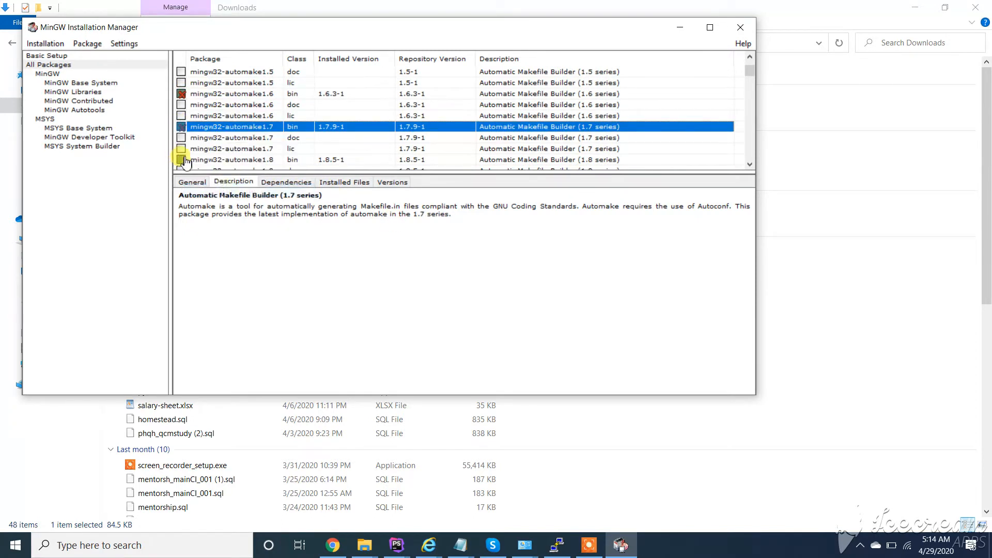
scroll(down, 3)
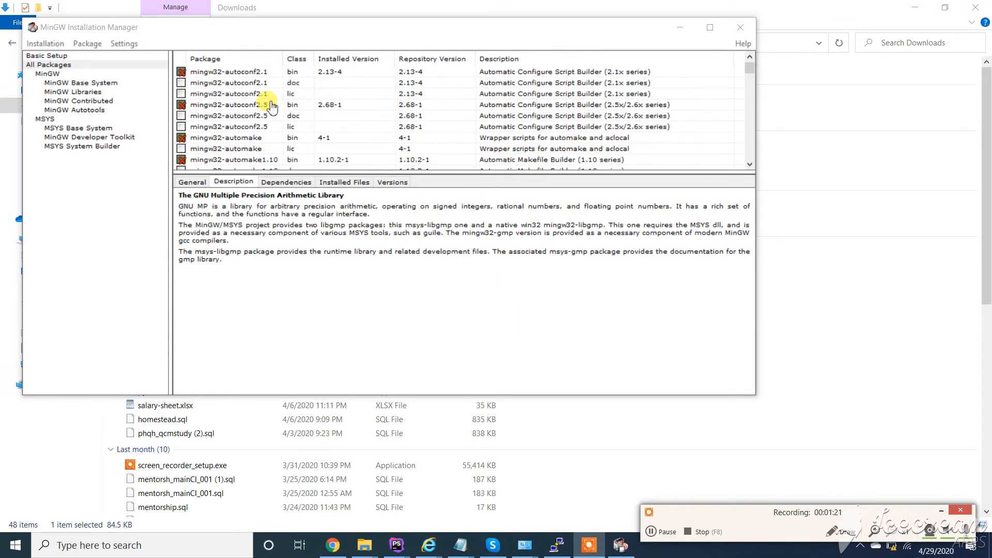
scroll(down, 3)
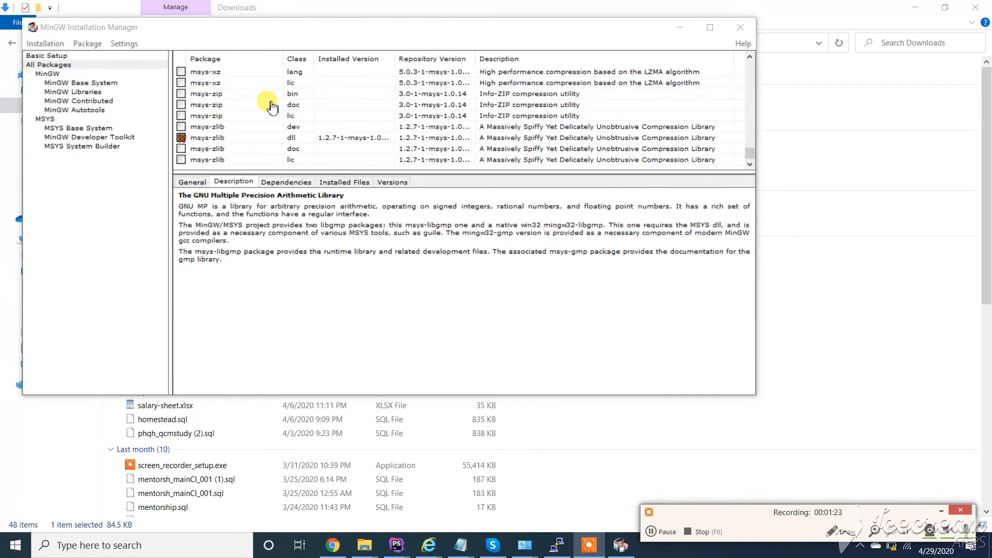
Apply the scheduled removals, dismissing the missing script engine error and closing the report
click(45, 43)
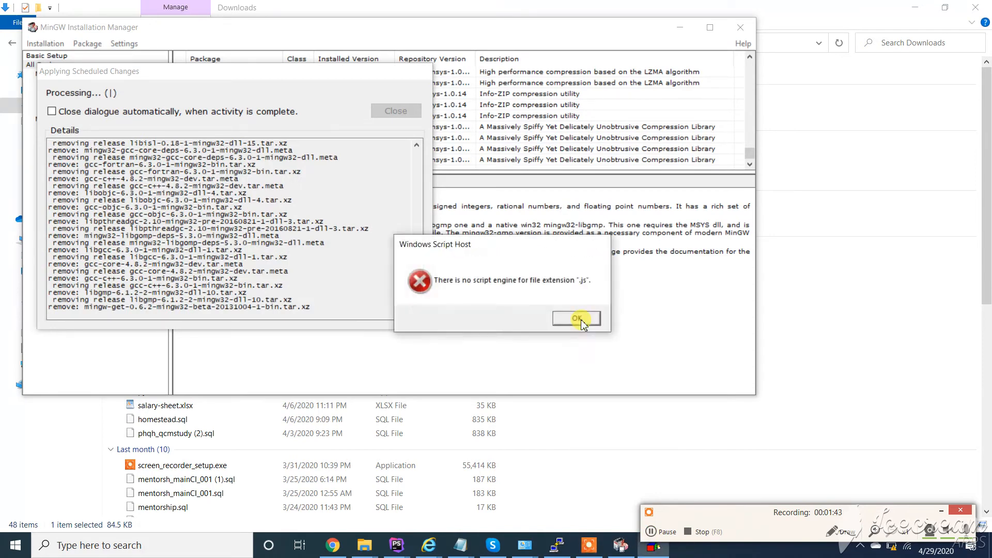
click(575, 317)
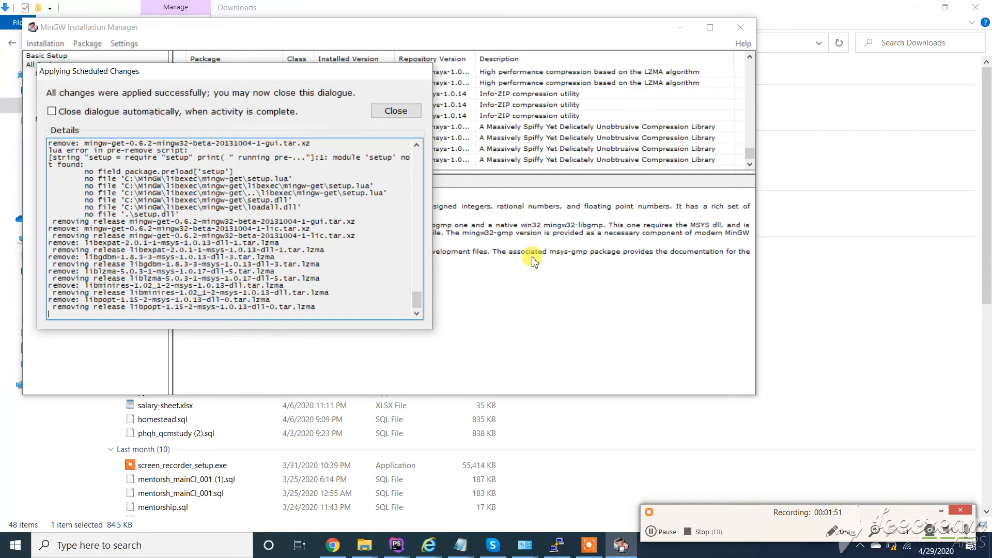
click(395, 111)
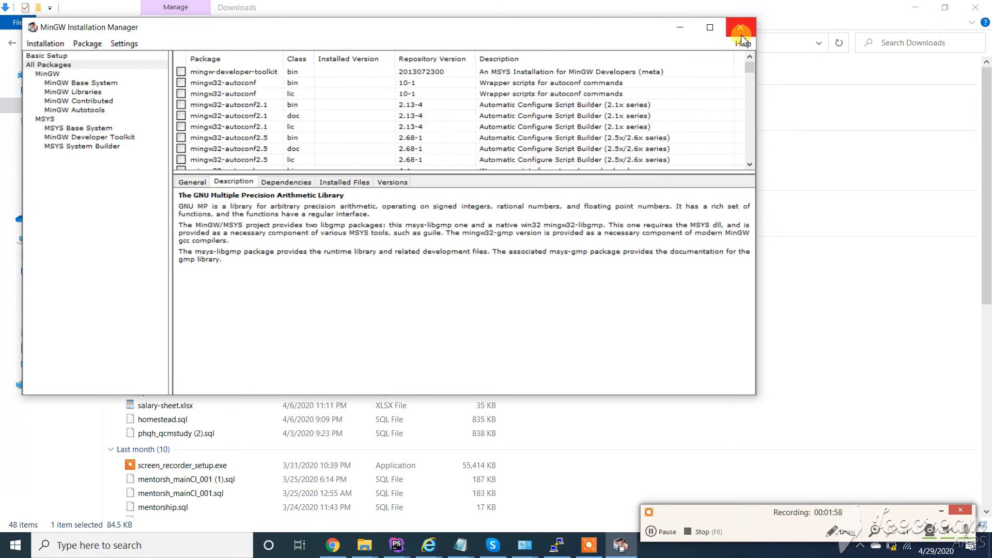
Close the Installation Manager and open Local Disk (C:) to find the MinGW folder
click(739, 27)
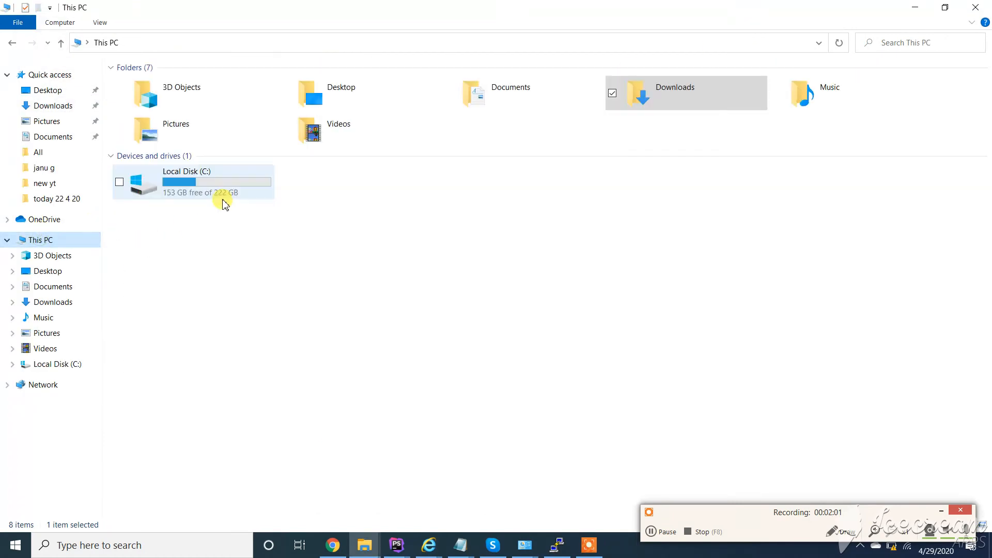
double_click(186, 182)
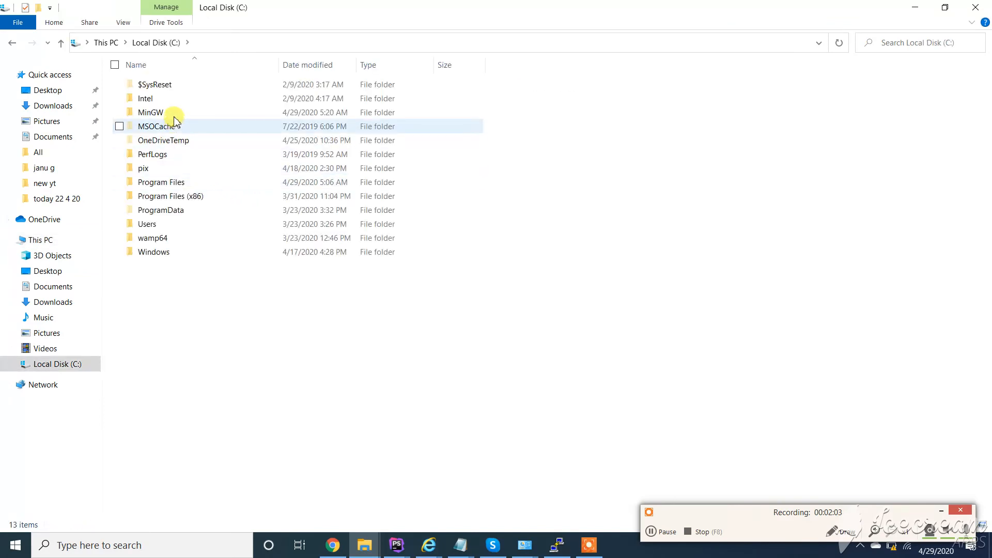